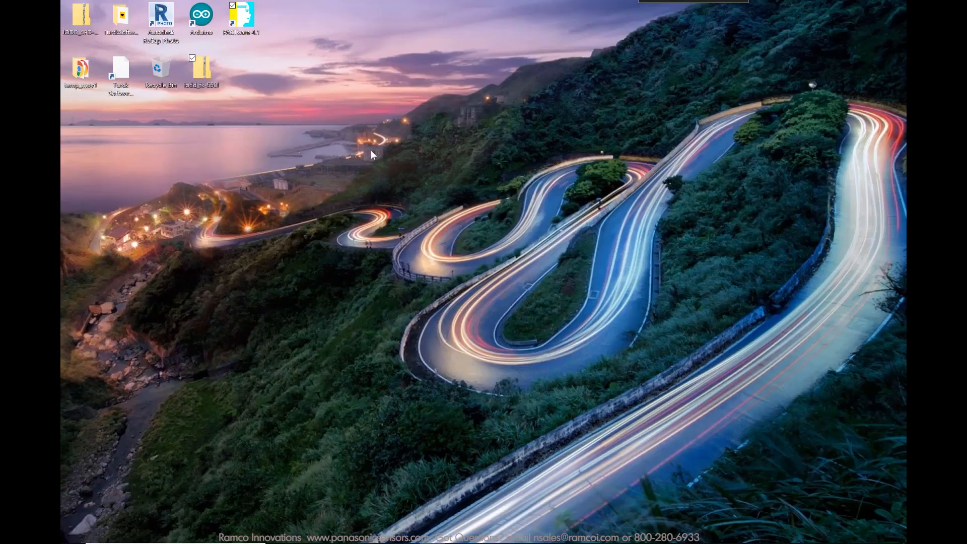
Launch PACTware with an empty project and bring up the Device menu
double_click(237, 12)
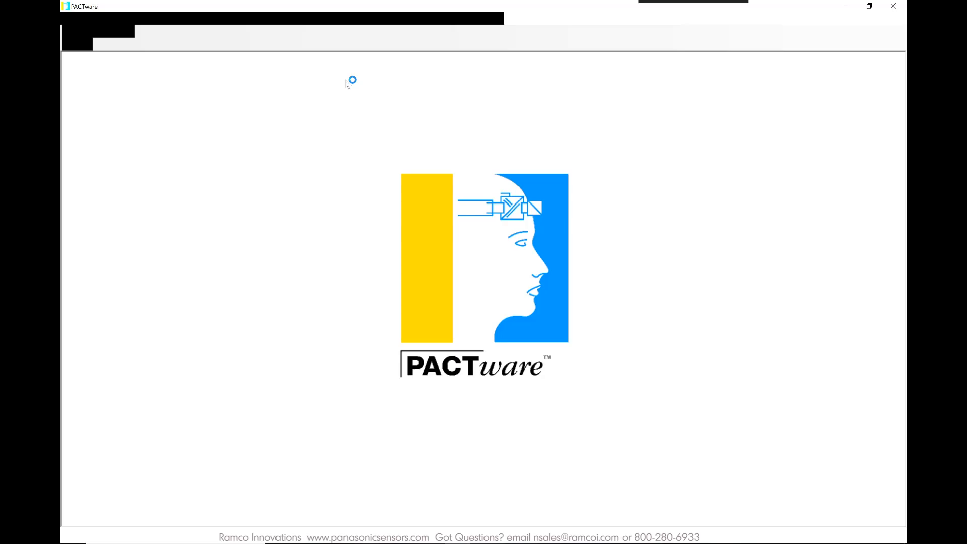
left_click(169, 18)
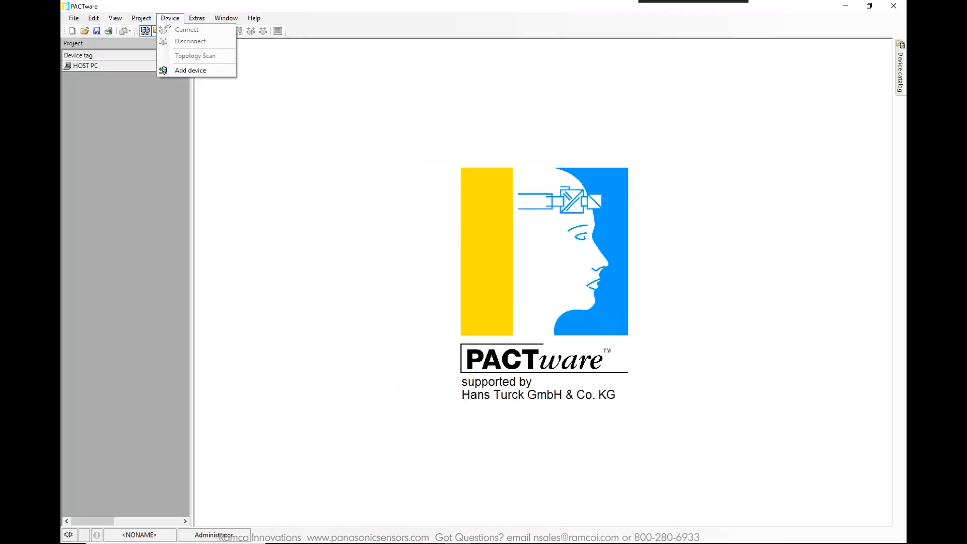
mouse_move(190, 70)
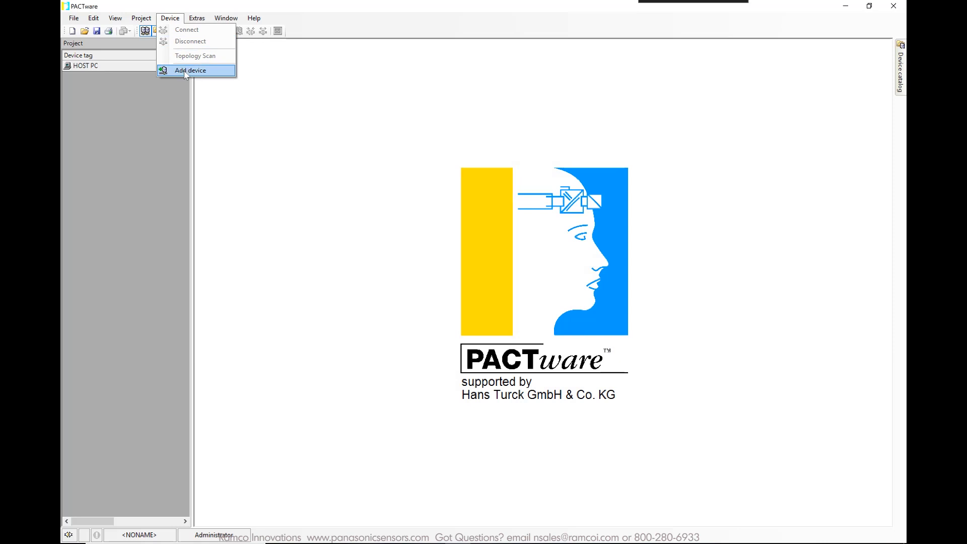
Add a BL Service Ethernet communication device (TCP:192.168.1.200) under HOST PC
left_click(191, 70)
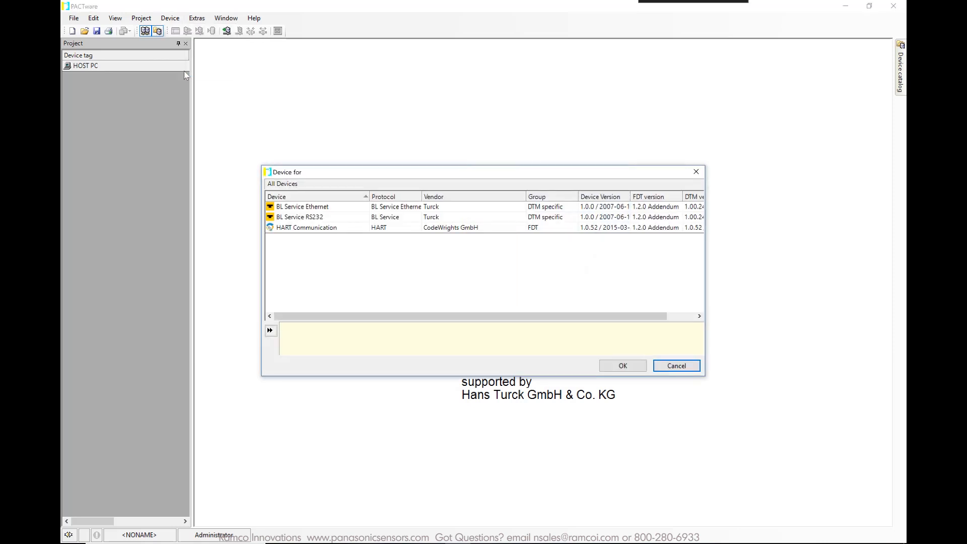
left_click(301, 206)
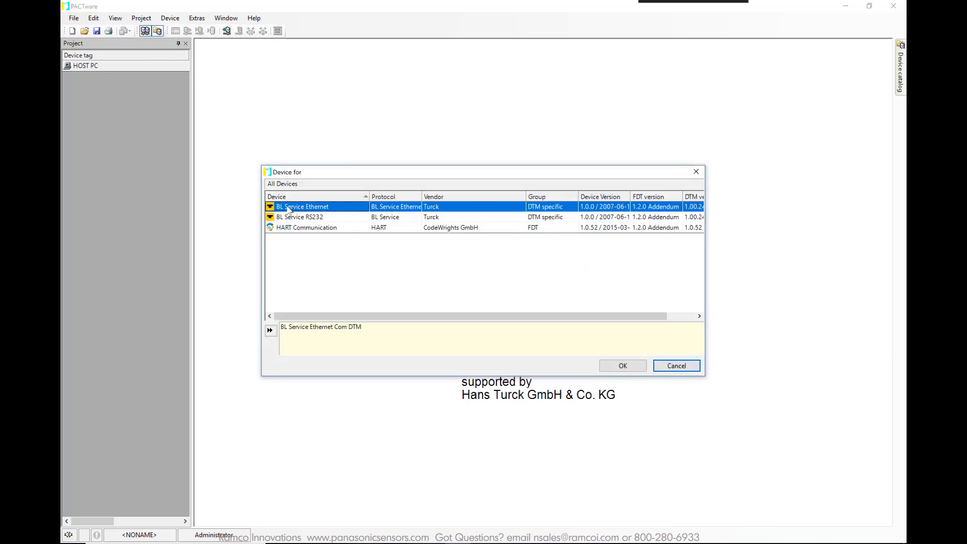
mouse_move(623, 365)
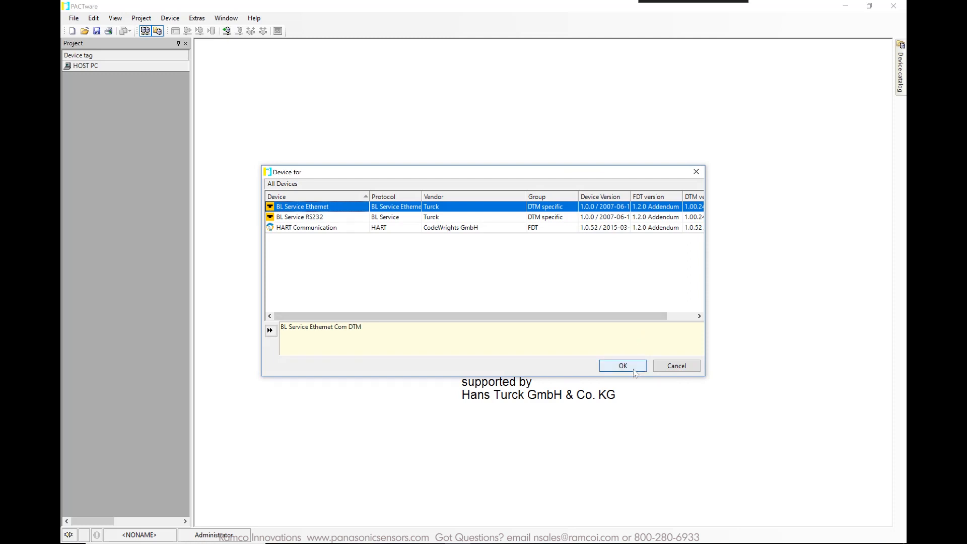
left_click(622, 366)
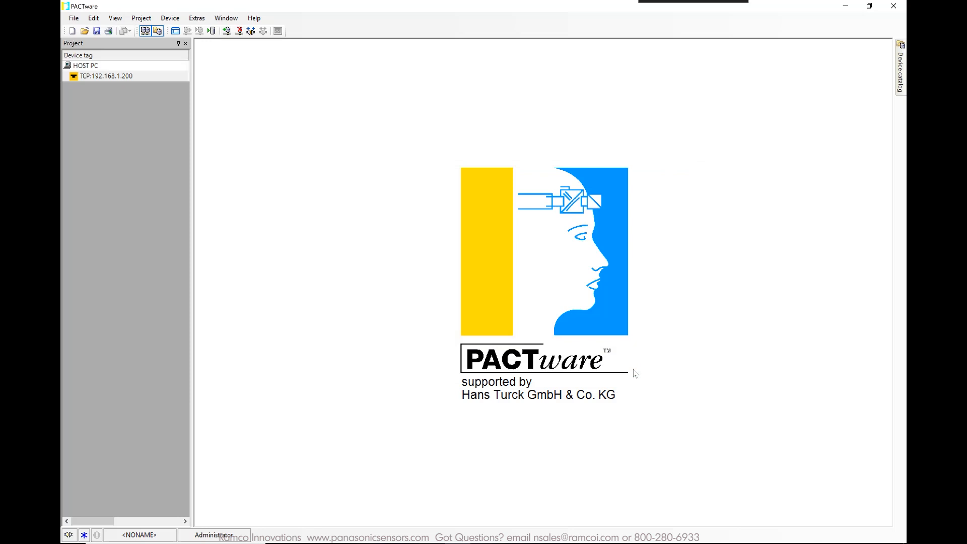
mouse_move(520, 320)
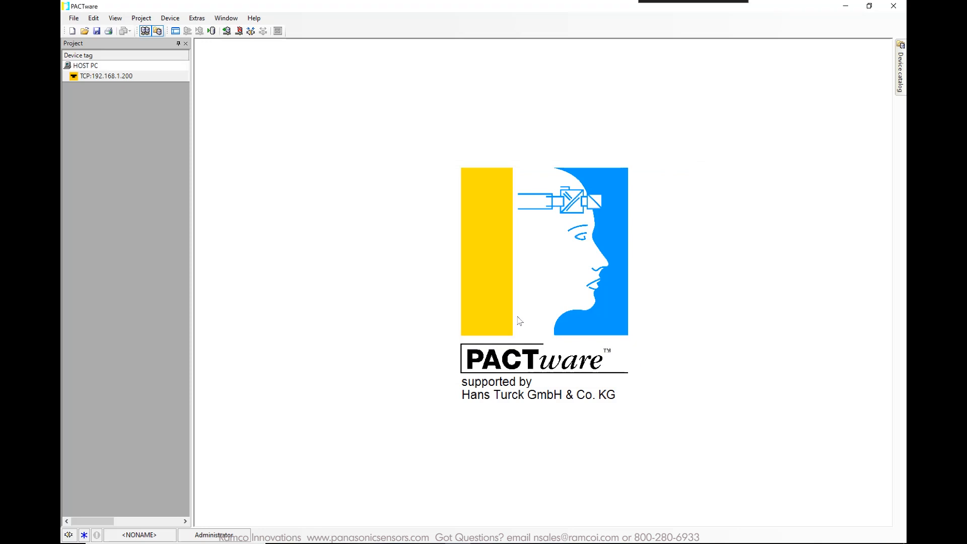
mouse_move(169, 116)
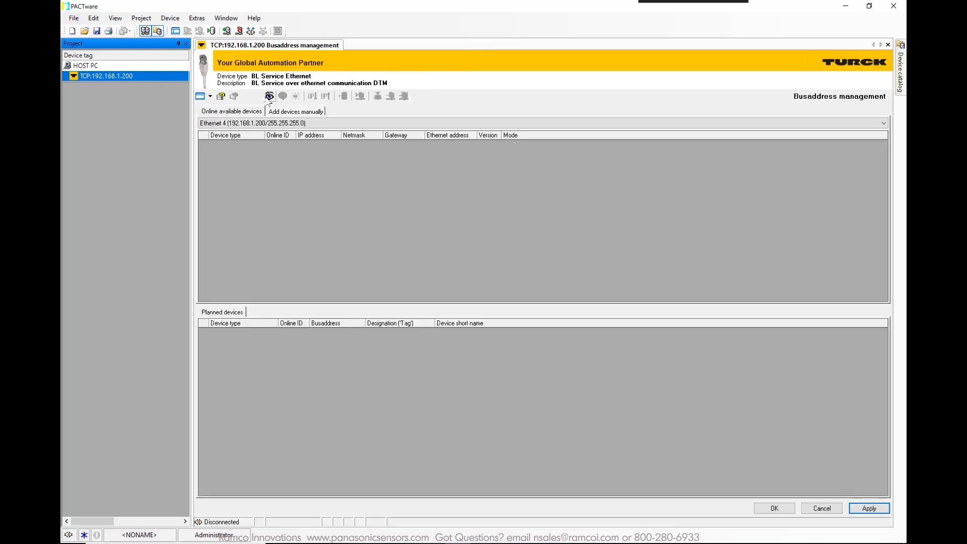
Scan the network and add the discovered TBEN-S2-4IOL master at 192.168.1.254
left_click(268, 95)
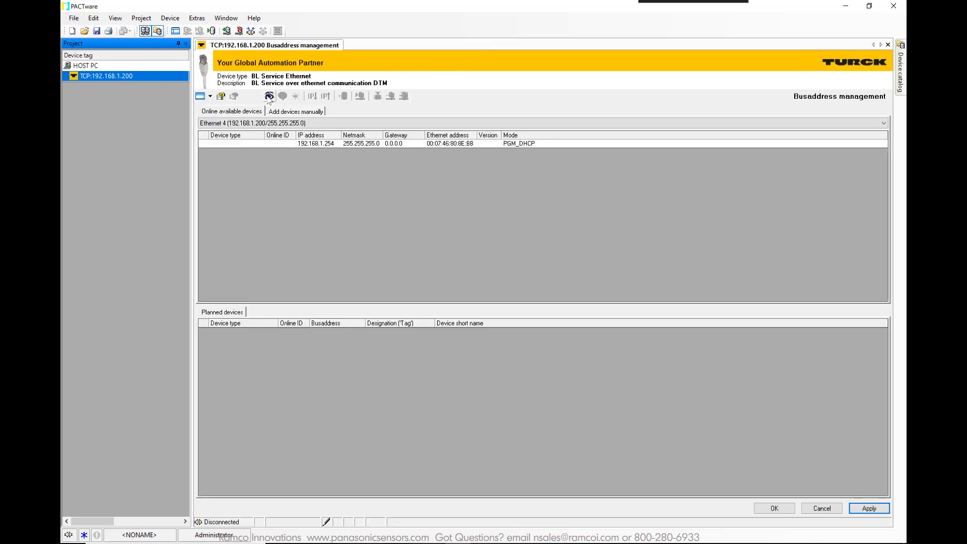
left_click(268, 96)
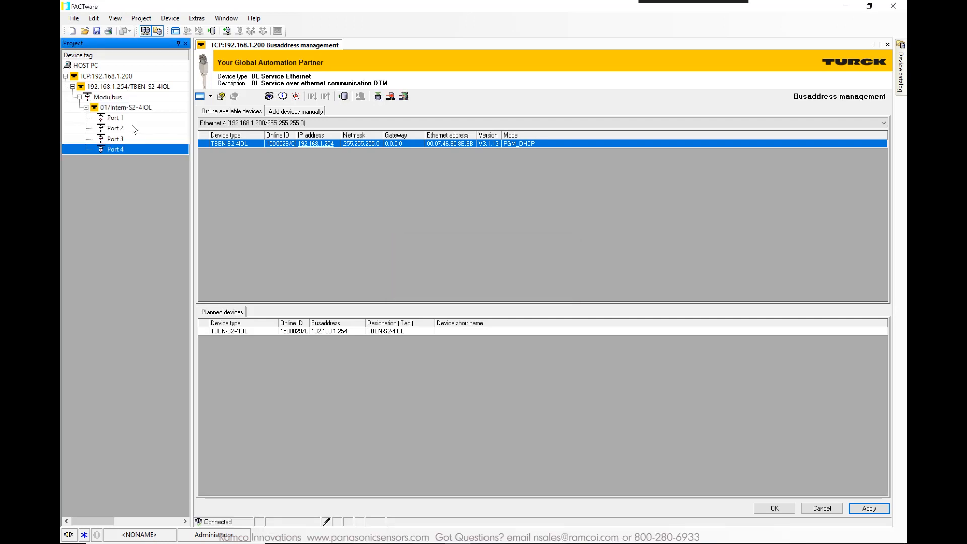
Attach the FX-551 IODD1.1 sensor to Port 1 of the TBEN master
right_click(115, 117)
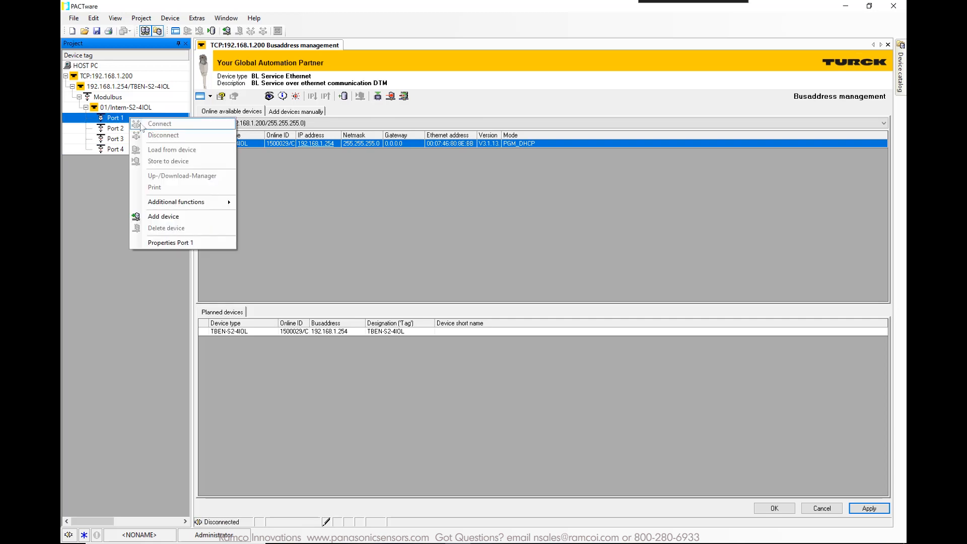
mouse_move(163, 216)
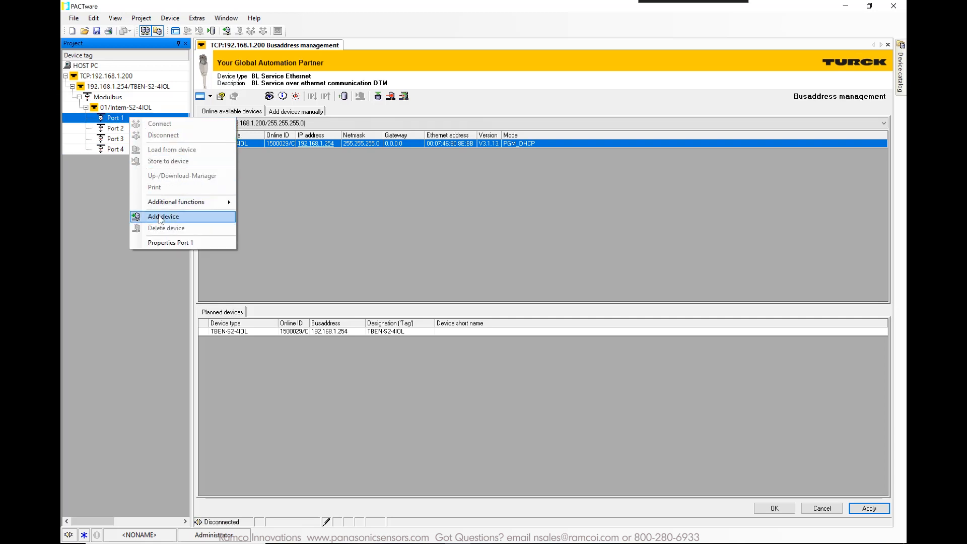
left_click(163, 216)
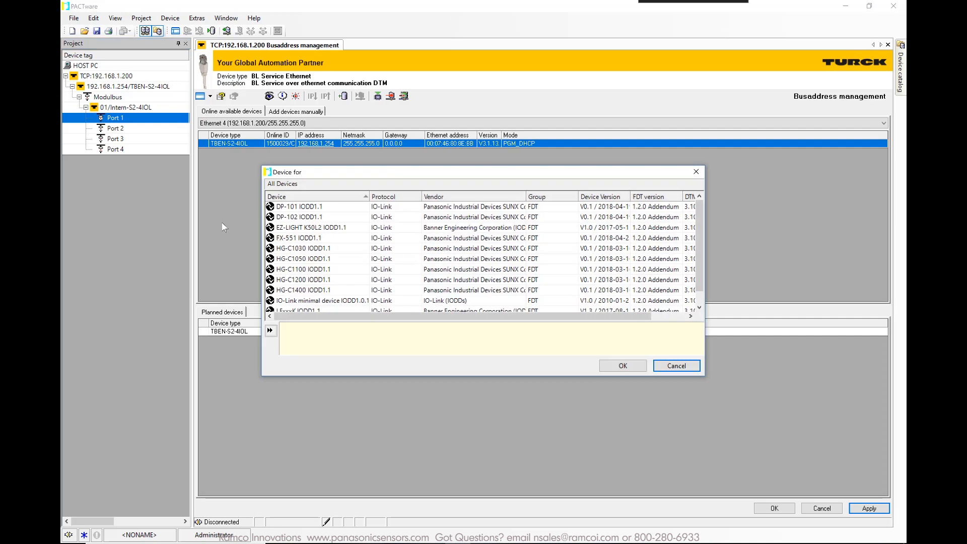
left_click(298, 238)
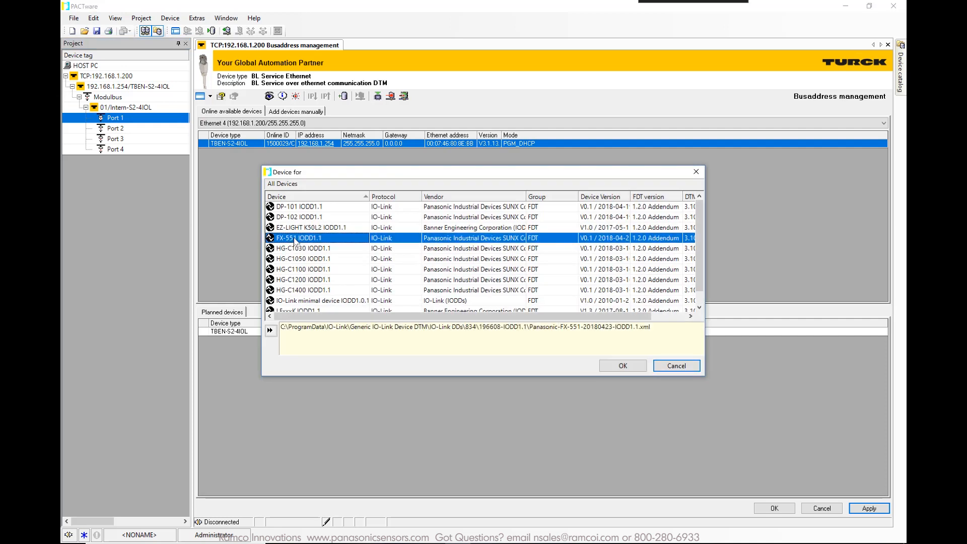
left_click(621, 364)
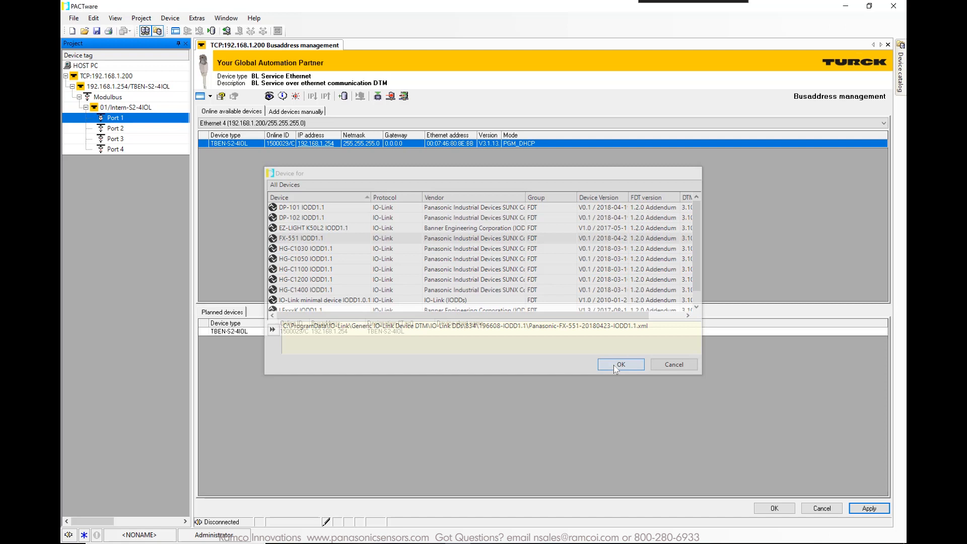
left_click(621, 365)
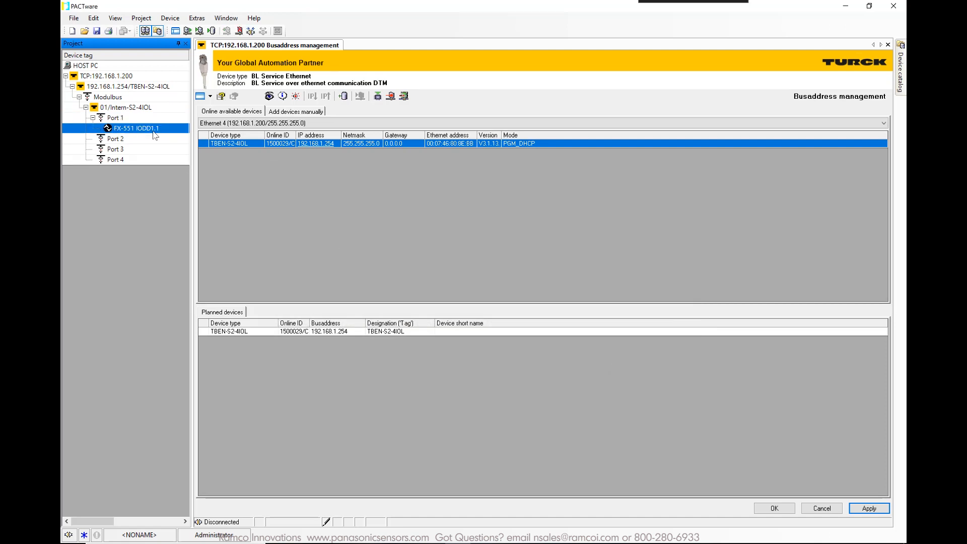
Connect the FX-551 IODD1.1 sensor and open its parameter page
right_click(136, 128)
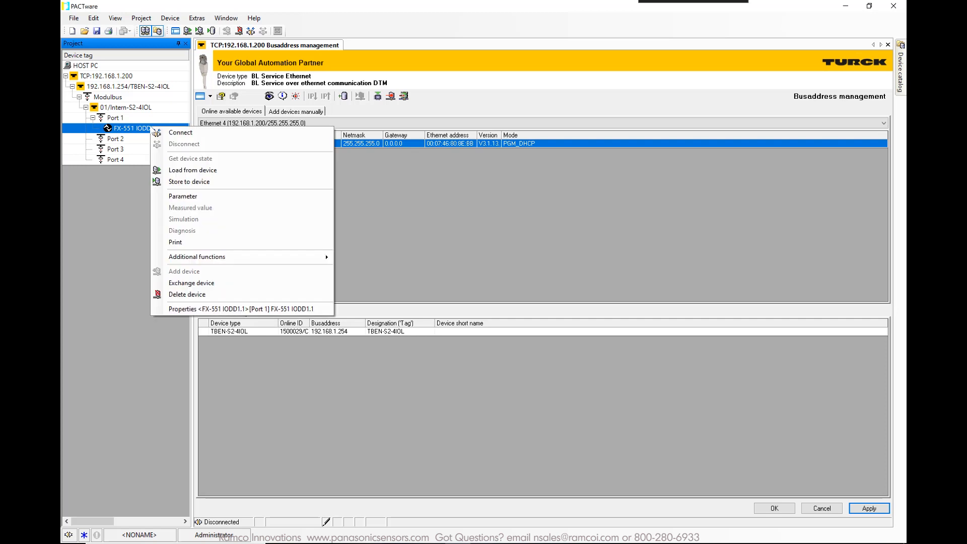
left_click(181, 132)
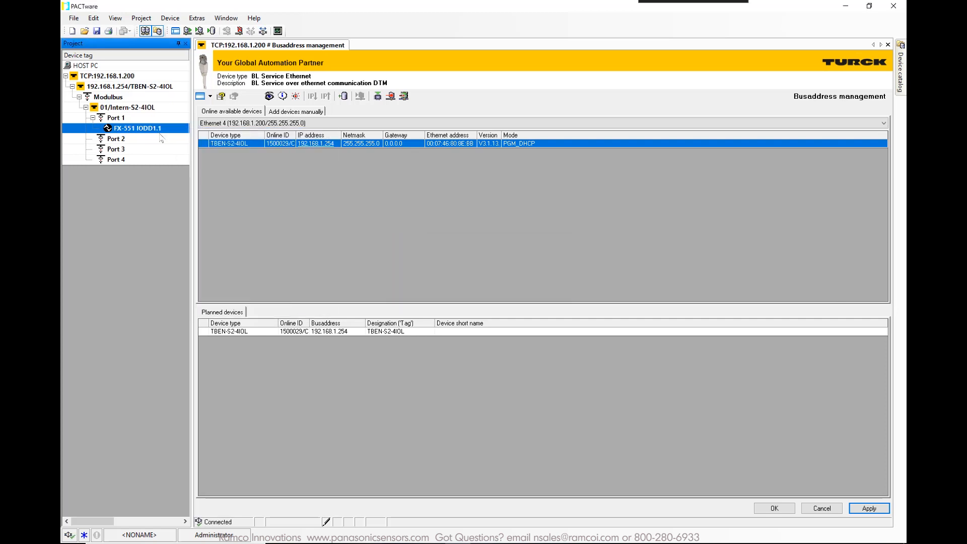
right_click(121, 128)
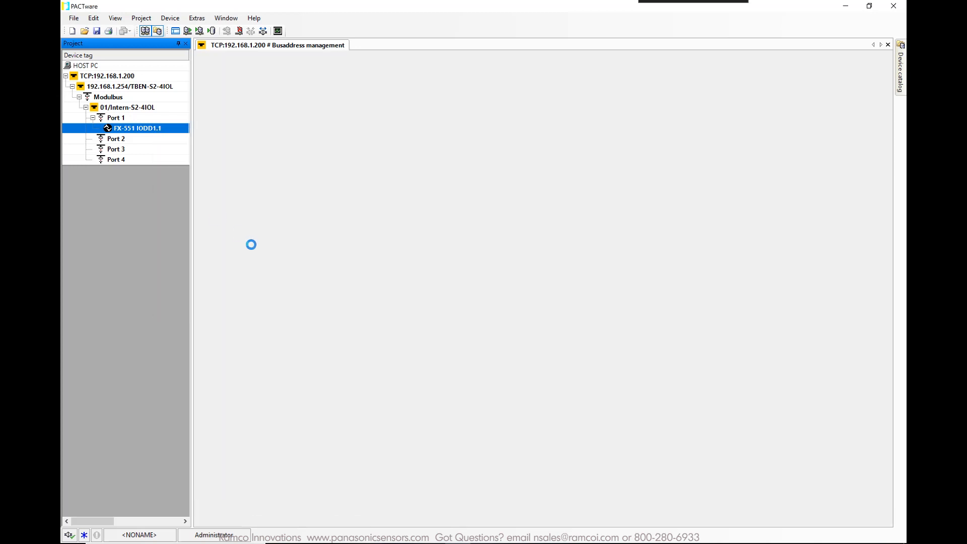
double_click(136, 128)
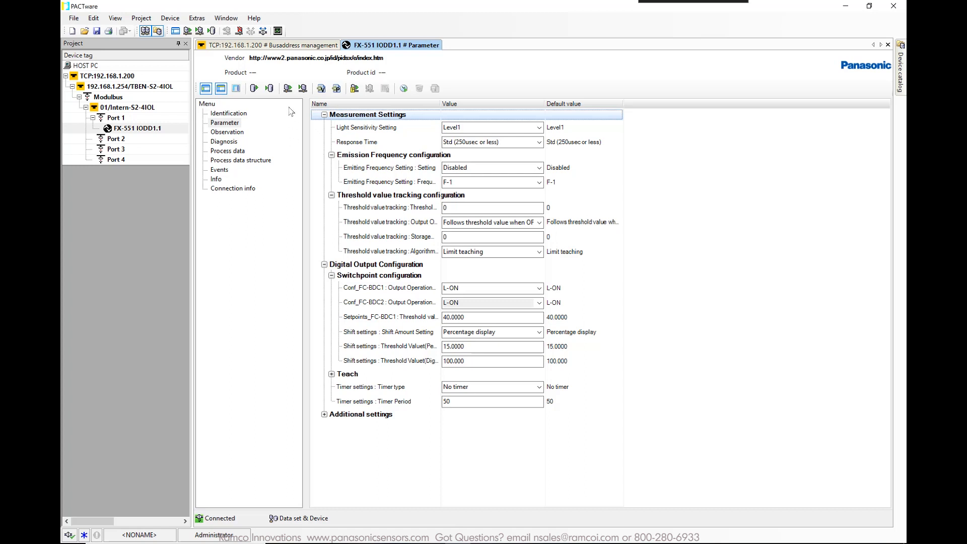
mouse_move(288, 88)
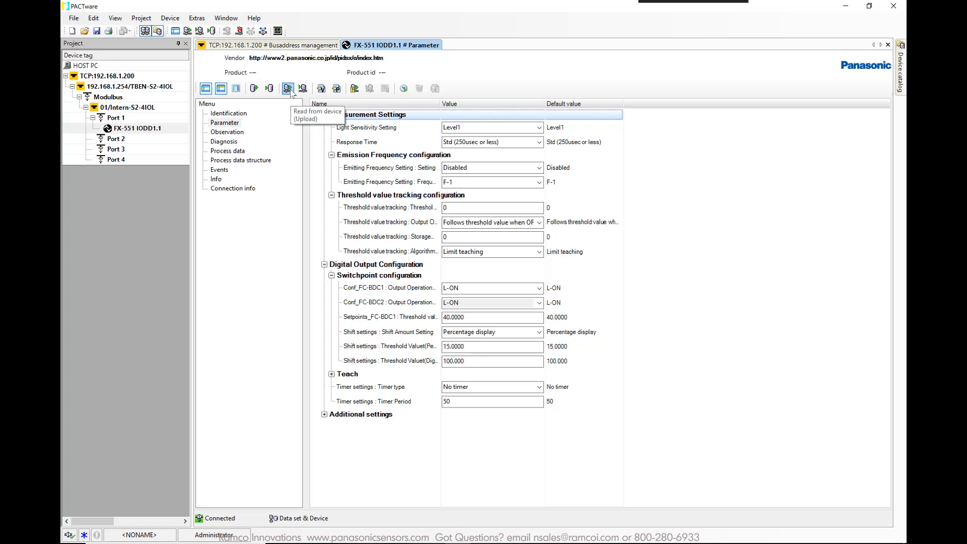
Upload the sensor values and view identification showing FX-551L3-P-J, firmware 1.00
left_click(287, 88)
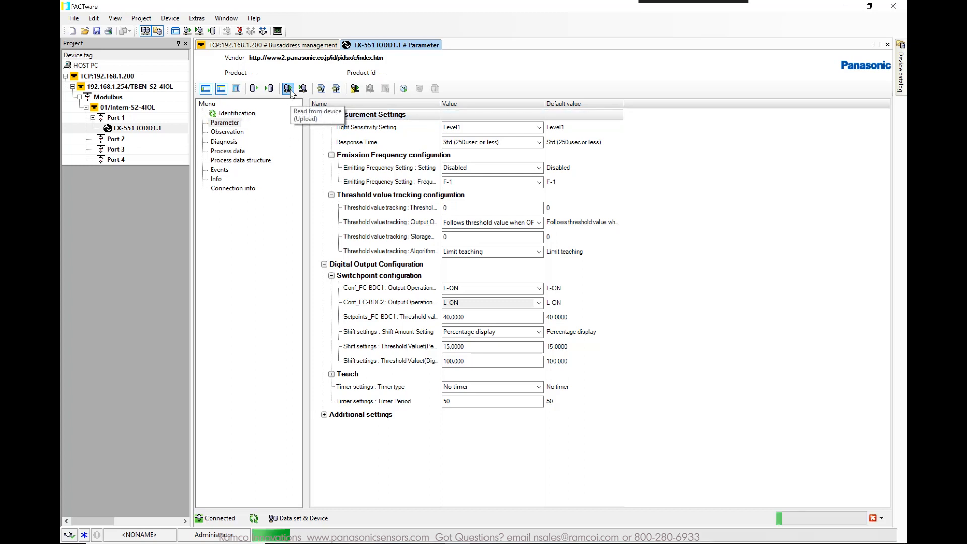
left_click(287, 88)
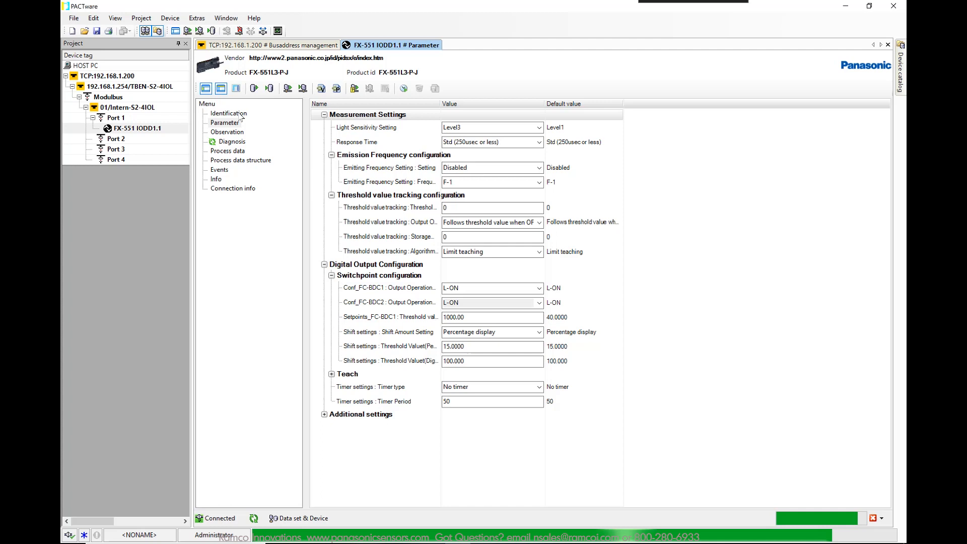
left_click(228, 113)
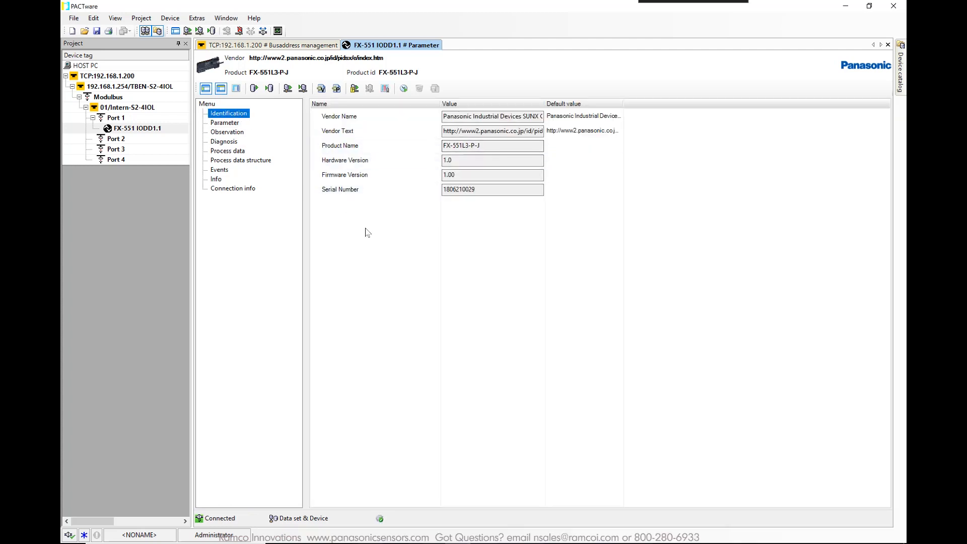
Return to Parameter and expand Additional settings to show emission hold, display, ECO options
left_click(224, 123)
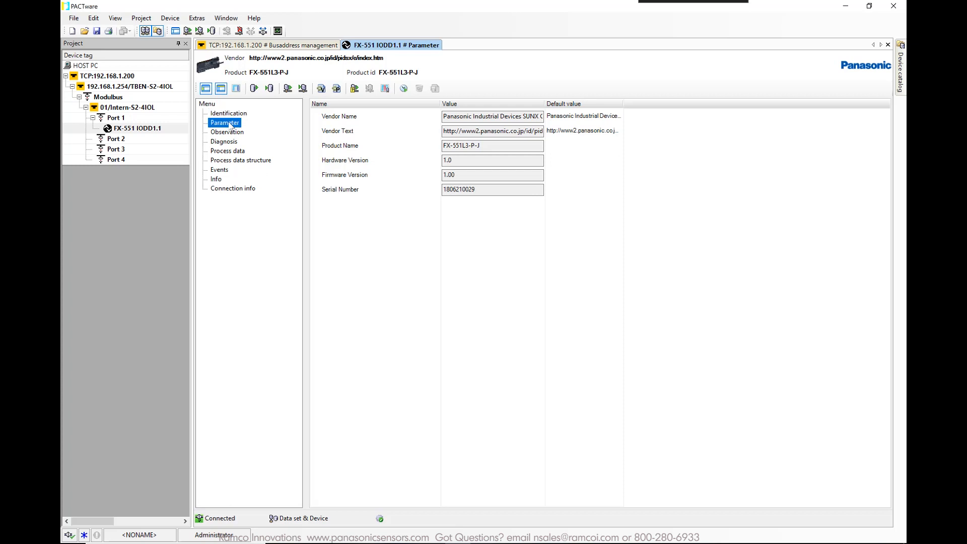
left_click(224, 122)
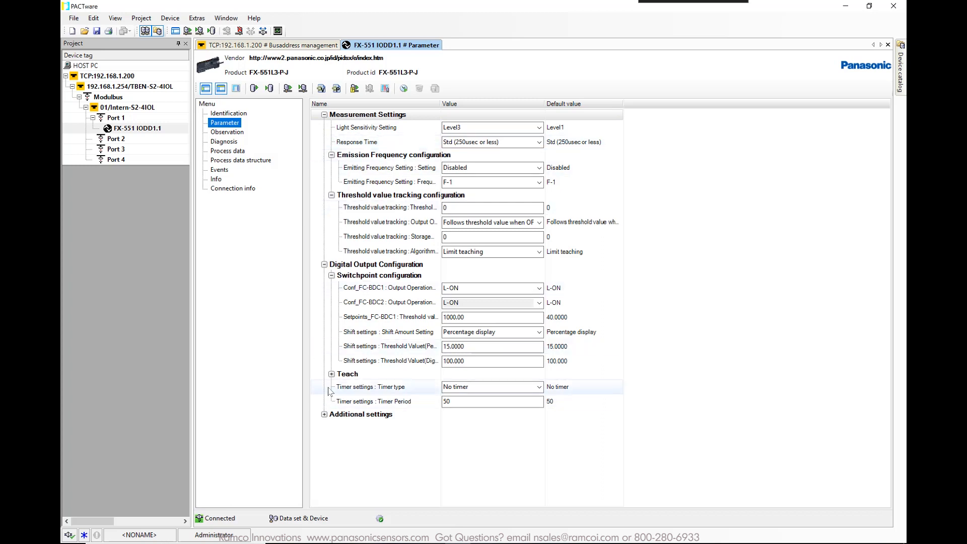
left_click(324, 415)
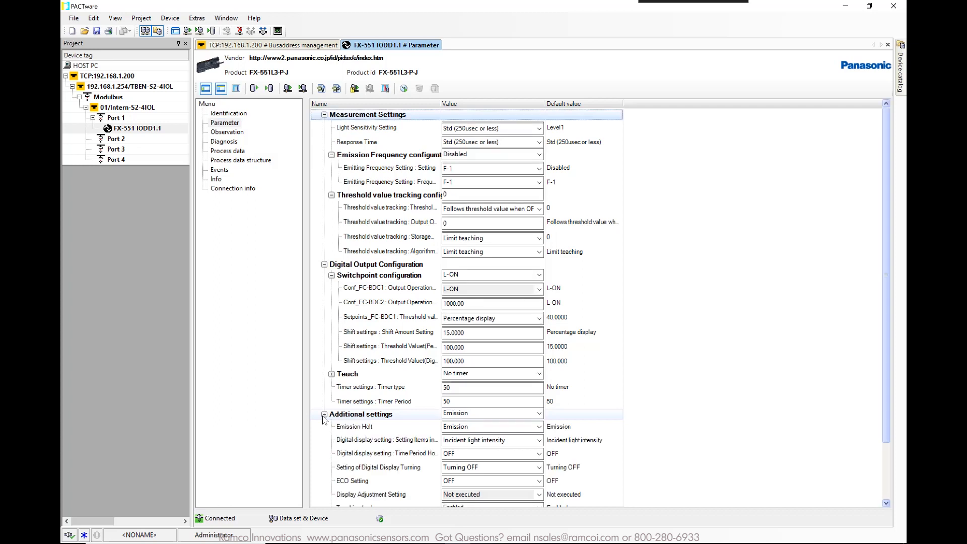
scroll("down", 3)
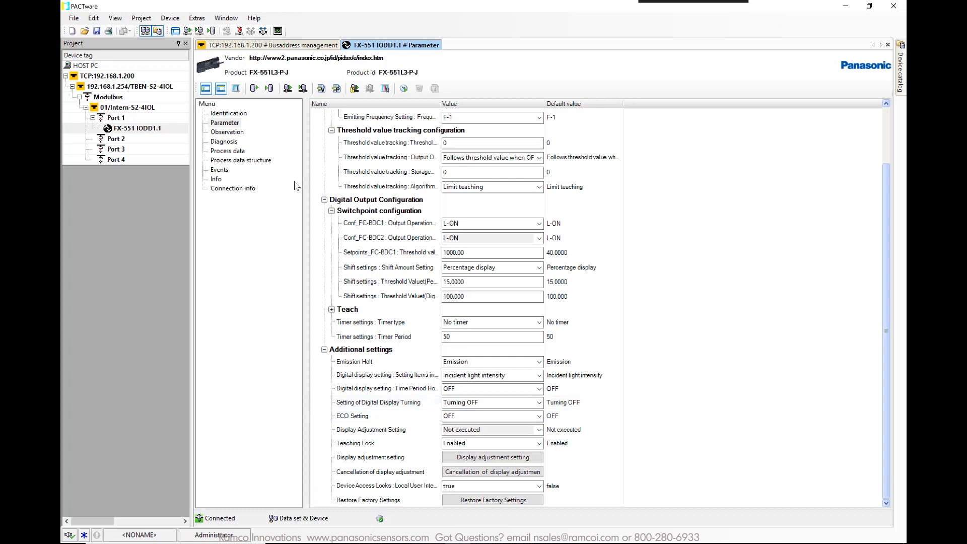
mouse_move(234, 153)
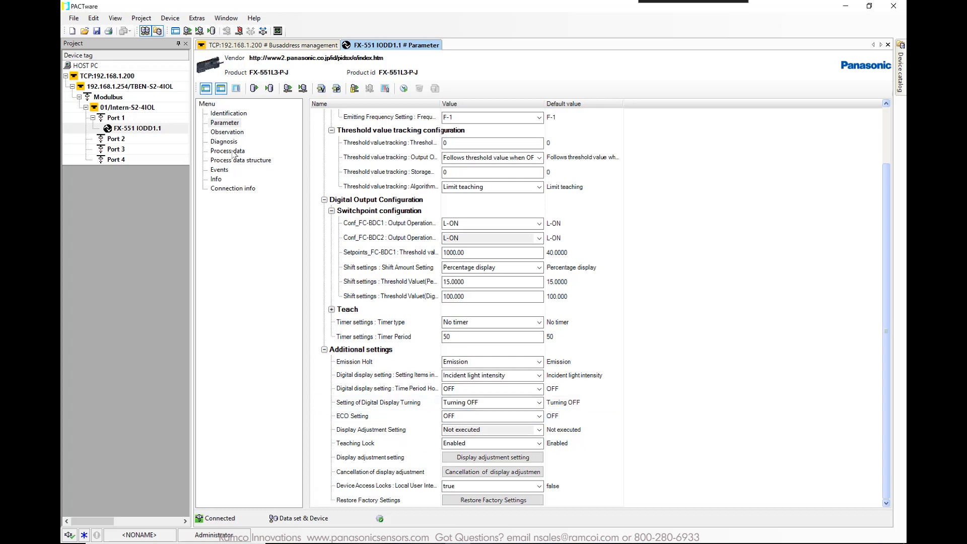
Refresh live process data (output ON, incident light ~1431), then return to parameters
left_click(227, 151)
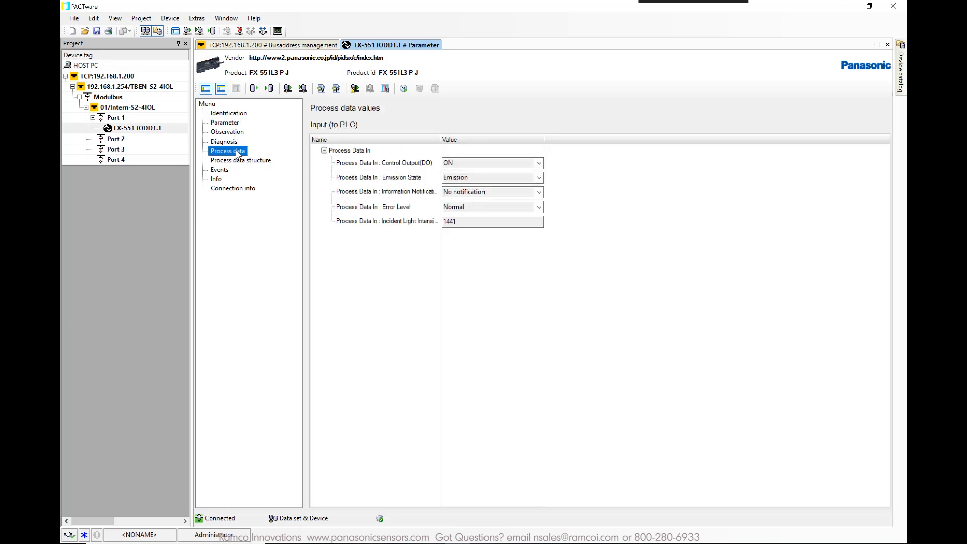
mouse_move(447, 237)
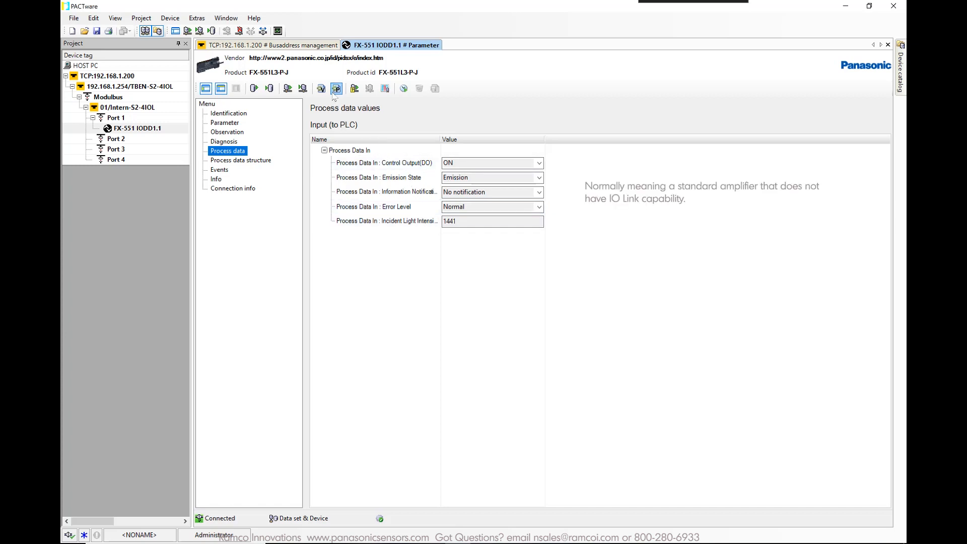
mouse_move(336, 89)
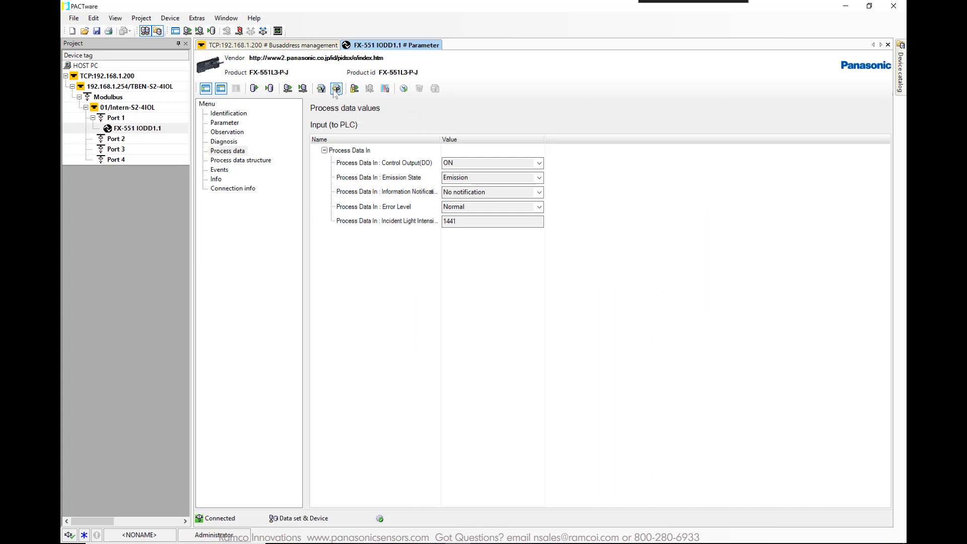
left_click(336, 88)
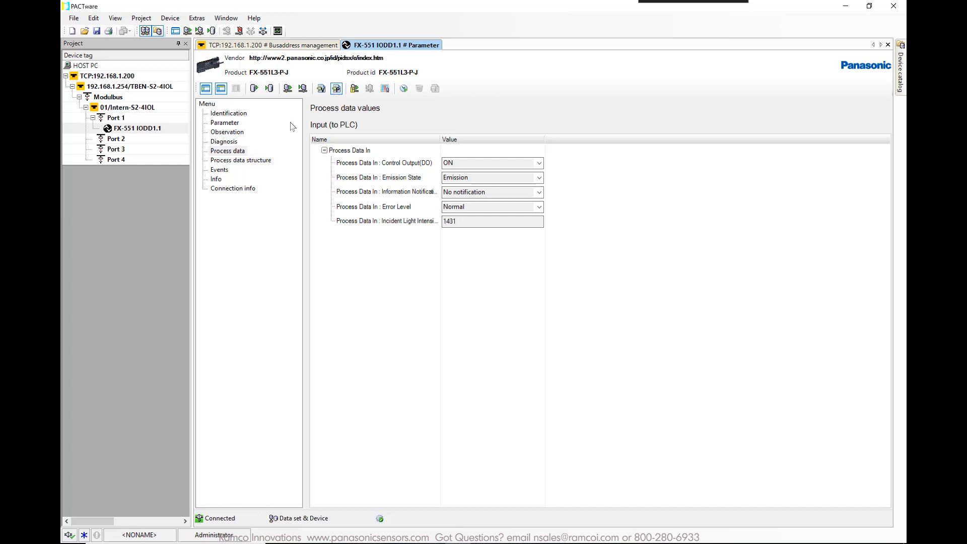
left_click(223, 141)
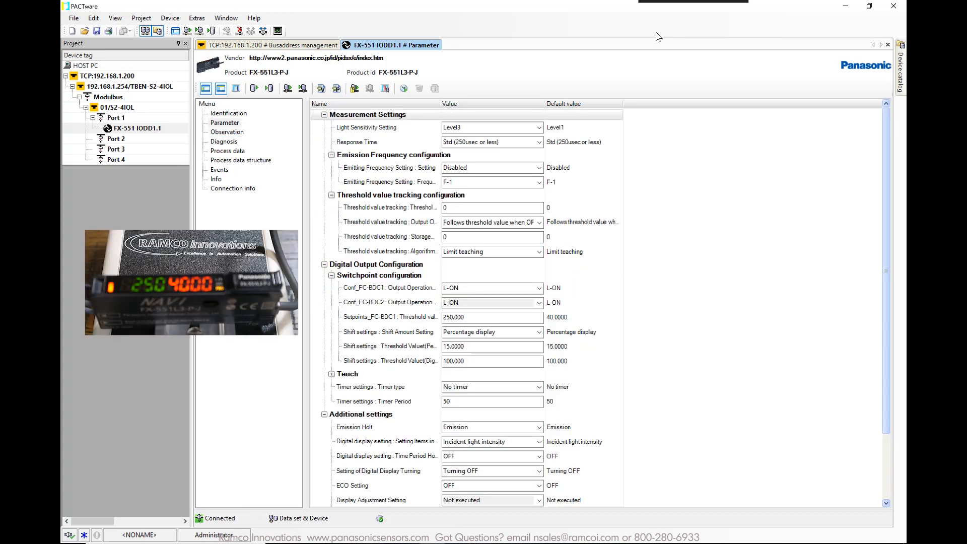
mouse_move(707, 109)
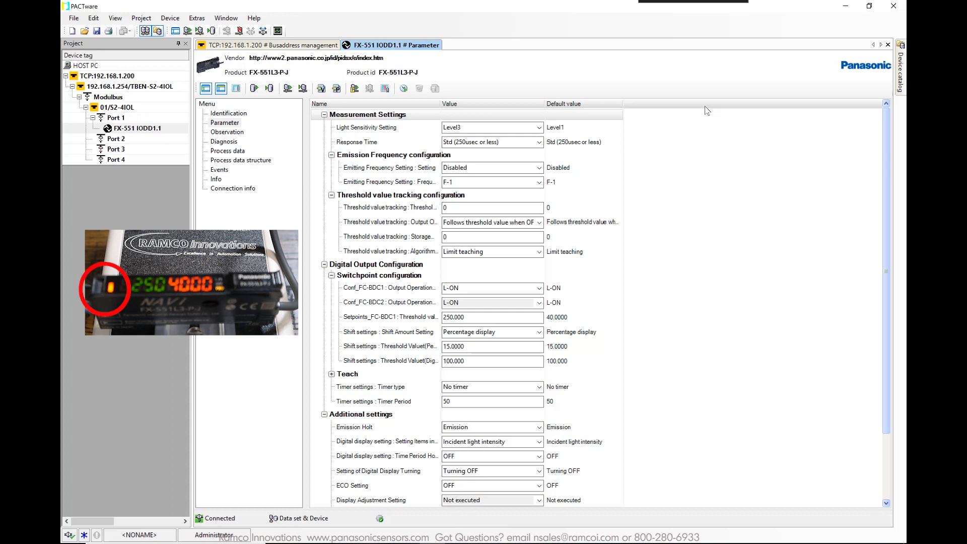
Change the Setpoints_FC-BDC1 threshold value from 250.000 to 1000
left_click(469, 317)
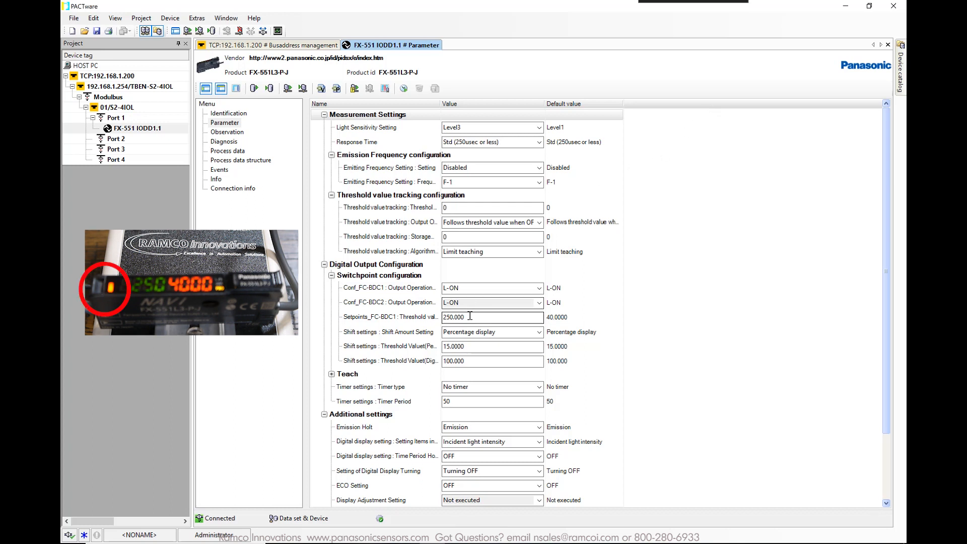
type("1000")
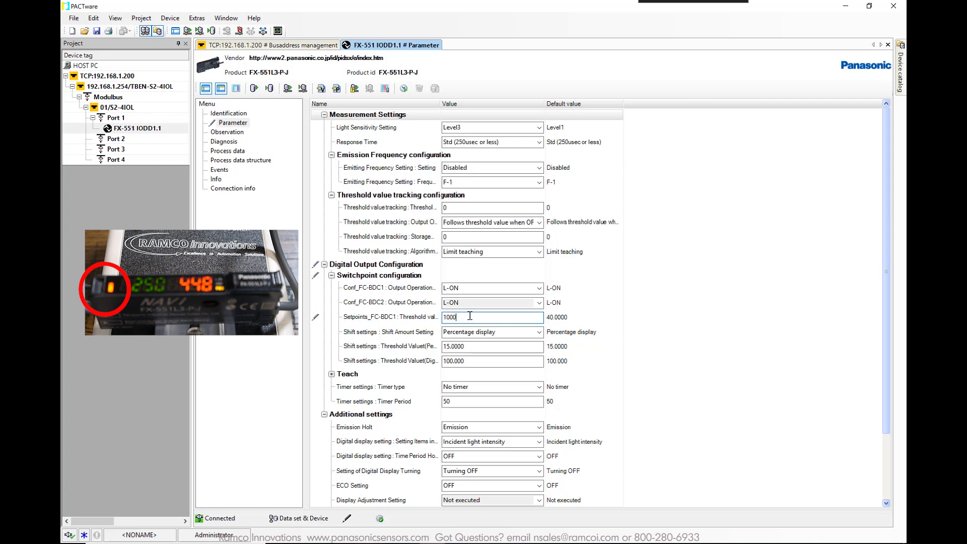